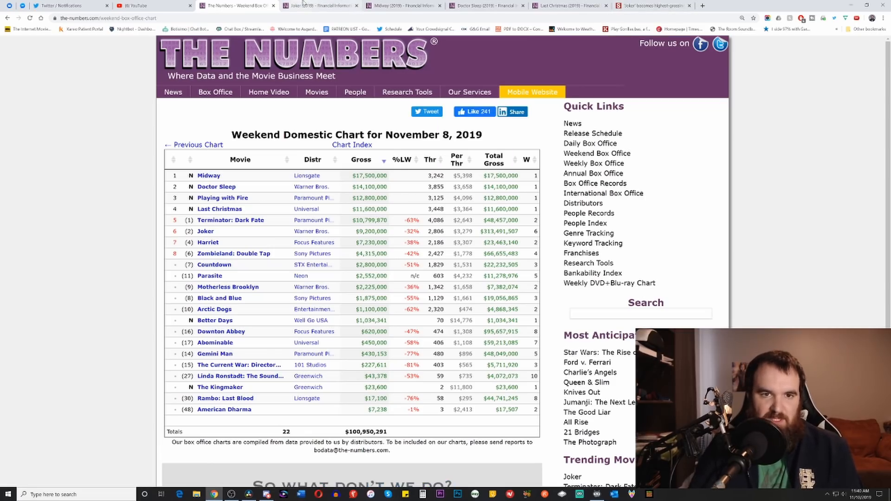
View Joker's box office page, then switch to the Midway (2019) page.
{"action": "left_click", "coordinate": [206, 231]}
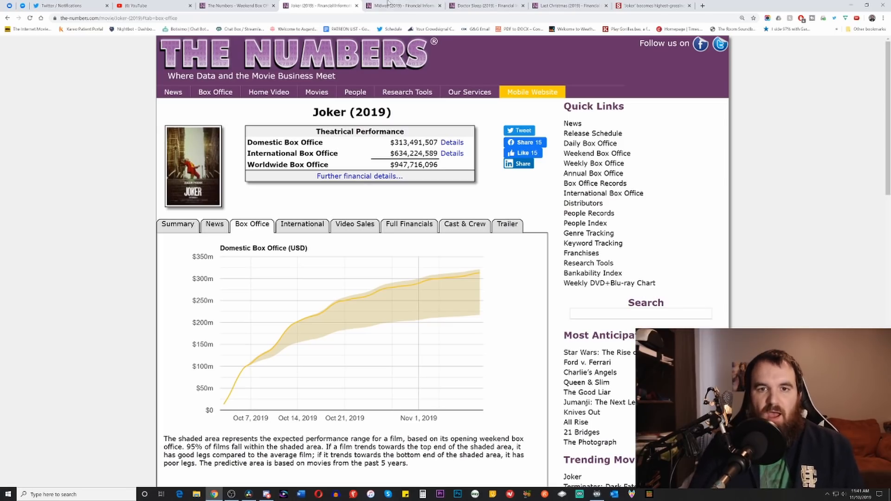
{"action": "left_click", "coordinate": [404, 6]}
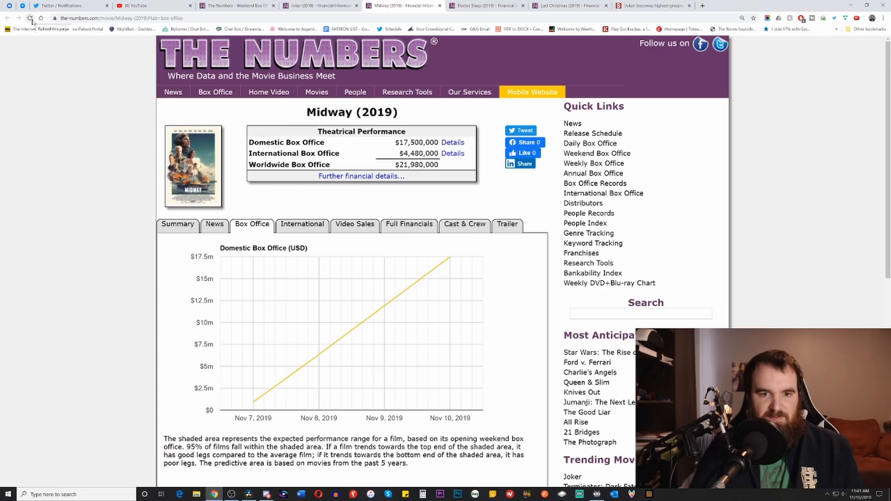
Read Midway's summary with its $59.5M budget, then switch to Doctor Sleep's page.
{"action": "left_click", "coordinate": [30, 18]}
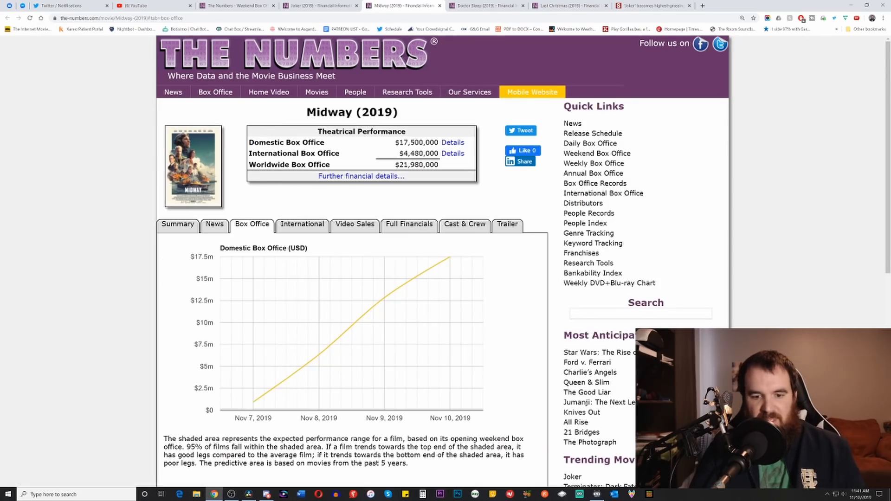
{"action": "scroll", "scroll_direction": "down", "scroll_amount": 3}
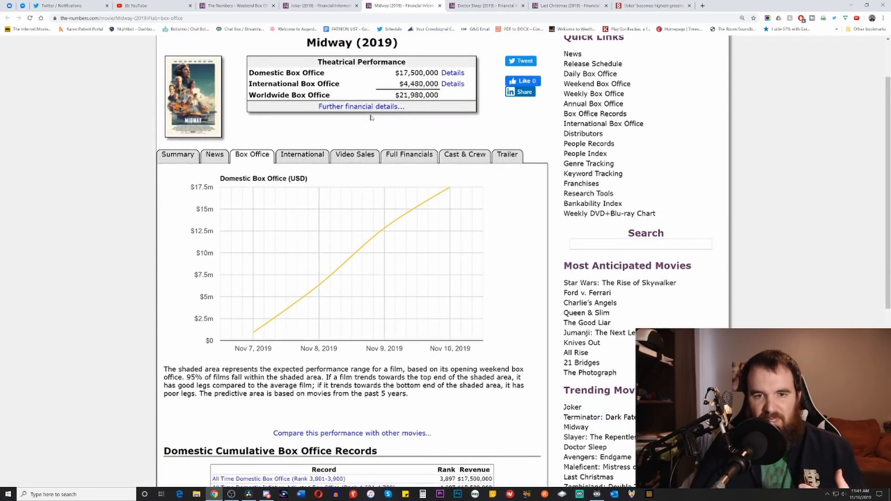
{"action": "left_click", "coordinate": [177, 154]}
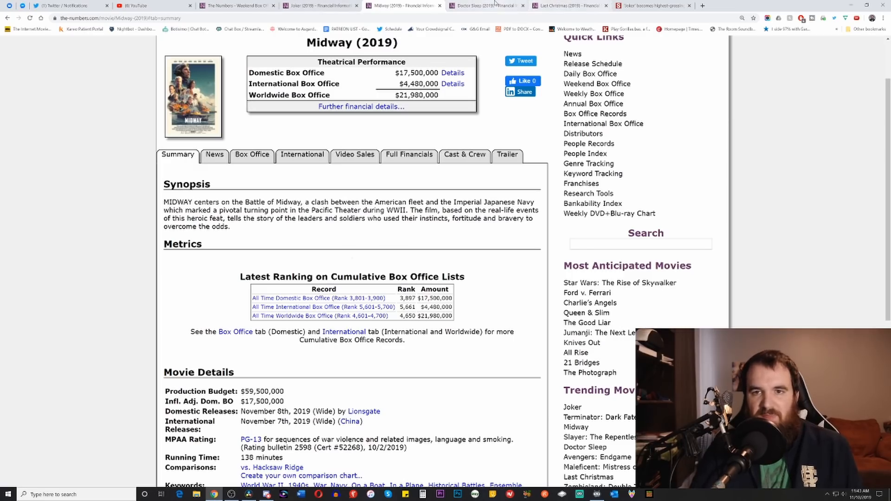
{"action": "left_click", "coordinate": [486, 6]}
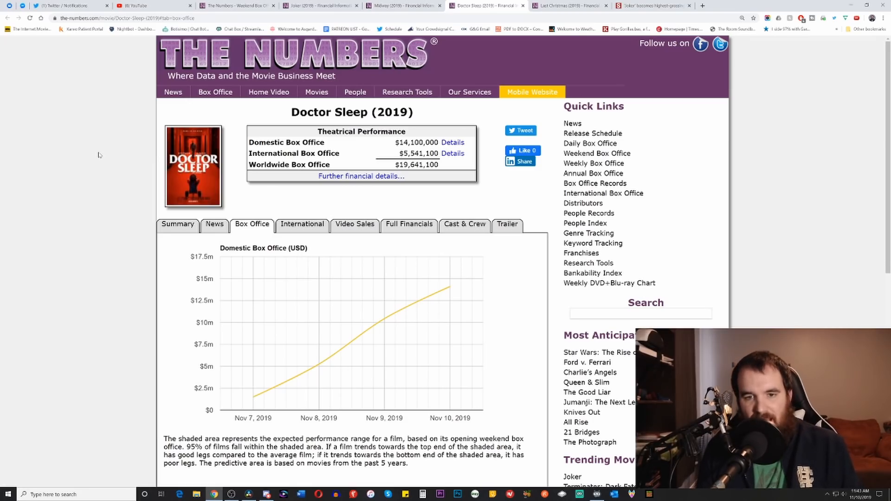
{"action": "mouse_move", "coordinate": [175, 233]}
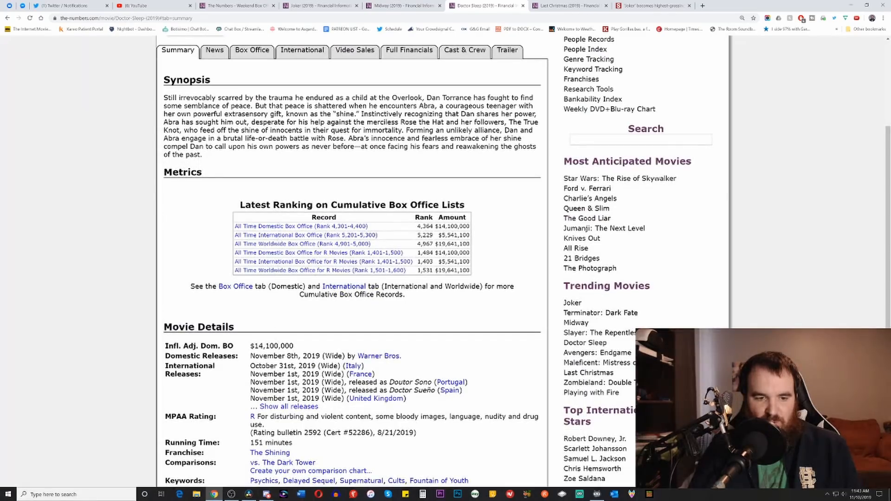
Scroll through Doctor Sleep's summary page to review its details.
{"action": "scroll", "scroll_direction": "down", "scroll_amount": 3}
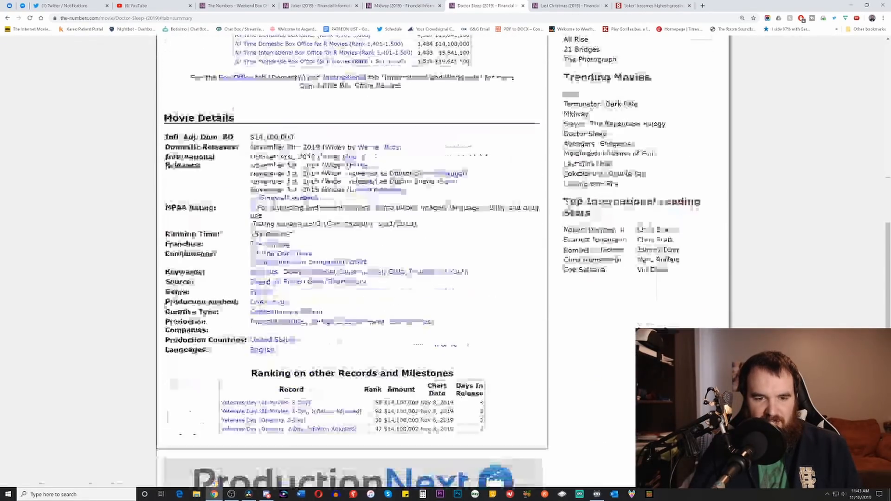
{"action": "scroll", "scroll_direction": "up", "scroll_amount": 3}
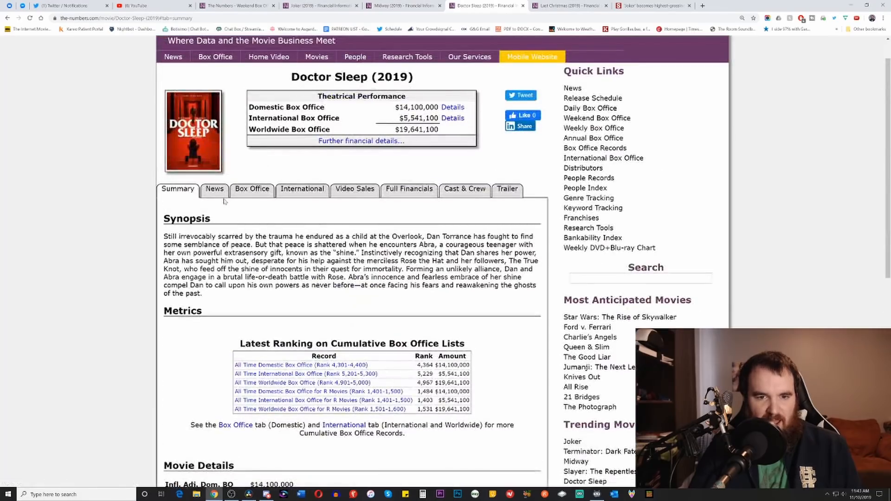
{"action": "scroll", "scroll_direction": "up", "scroll_amount": 3}
{"action": "type", "text": "doctor sleep"}
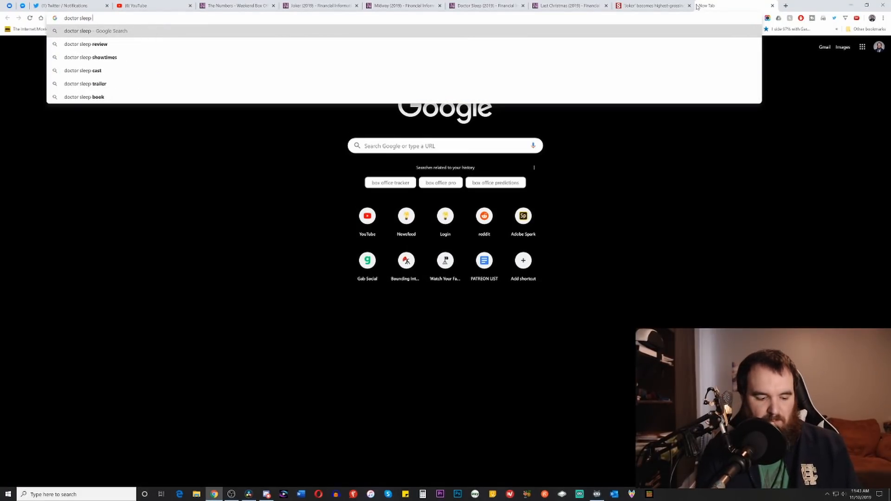
Run the Google search for 'doctor sleep budget', showing $45 million.
{"action": "type", "text": " budget"}
{"action": "key", "text": "Return"}
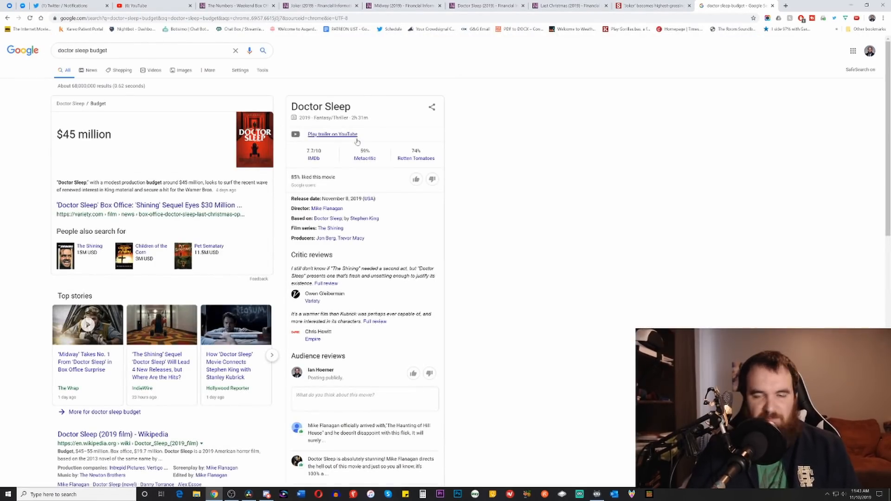
{"action": "mouse_move", "coordinate": [404, 6]}
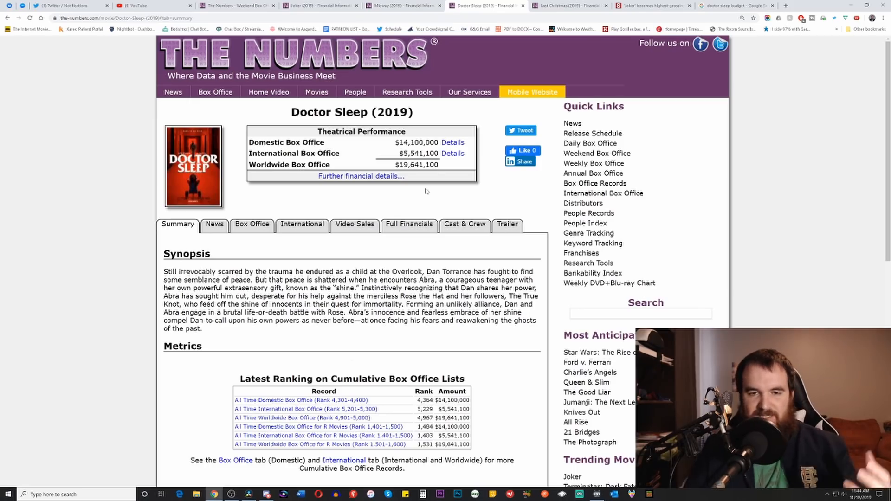
{"action": "mouse_move", "coordinate": [424, 185]}
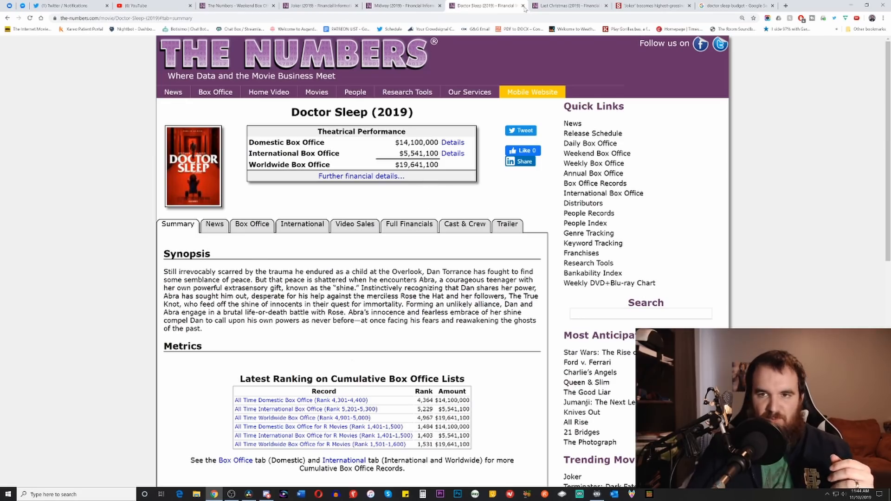
Switch to the Last Christmas (2019) box office page showing $11.6M domestic.
{"action": "left_click", "coordinate": [560, 6]}
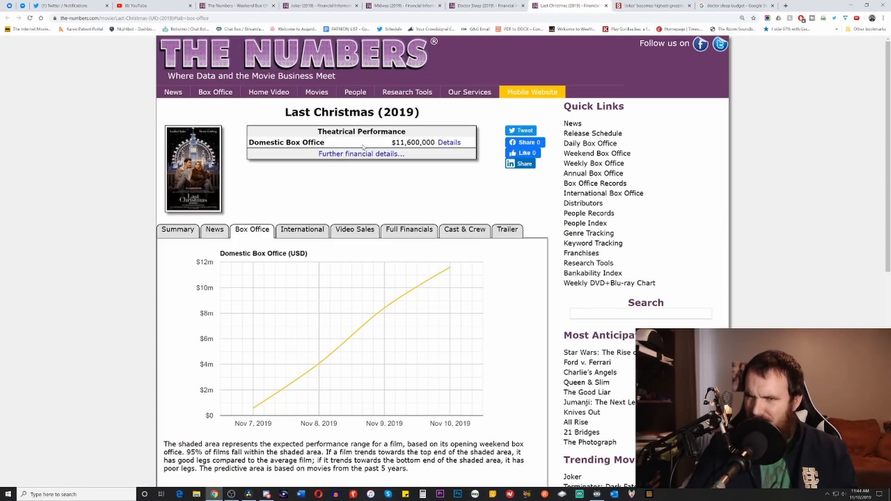
{"action": "mouse_move", "coordinate": [249, 237]}
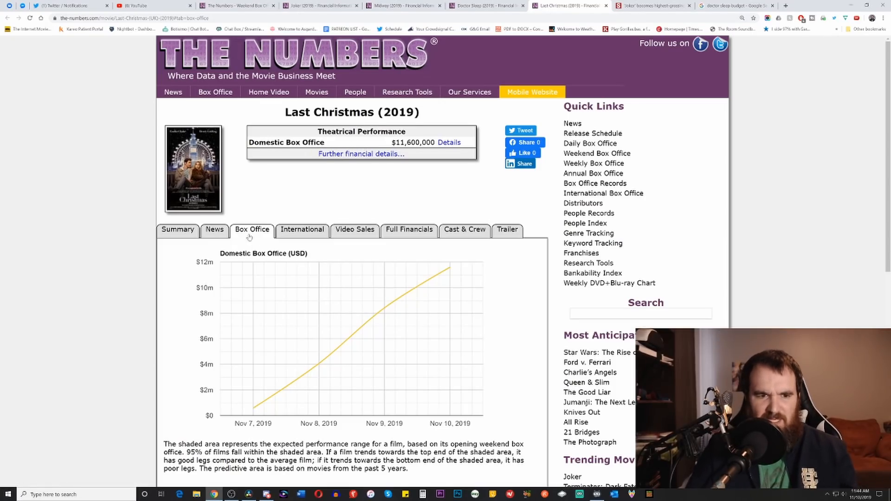
Read Last Christmas's summary with its synopsis and $30,000,000 budget.
{"action": "left_click", "coordinate": [177, 230]}
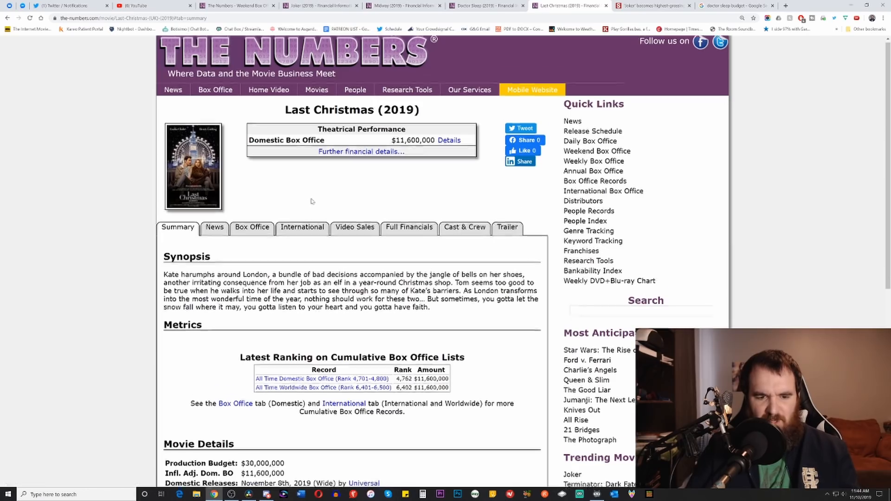
{"action": "scroll", "scroll_direction": "down", "scroll_amount": 3}
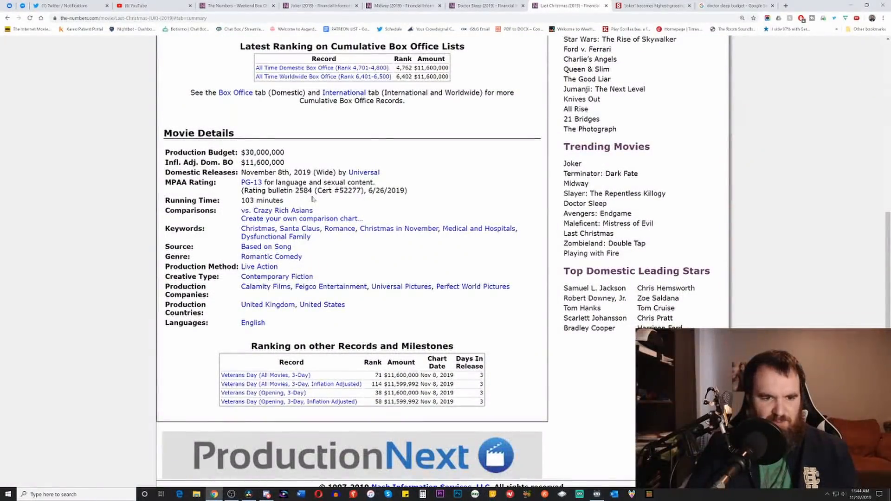
{"action": "scroll", "scroll_direction": "up", "scroll_amount": 3}
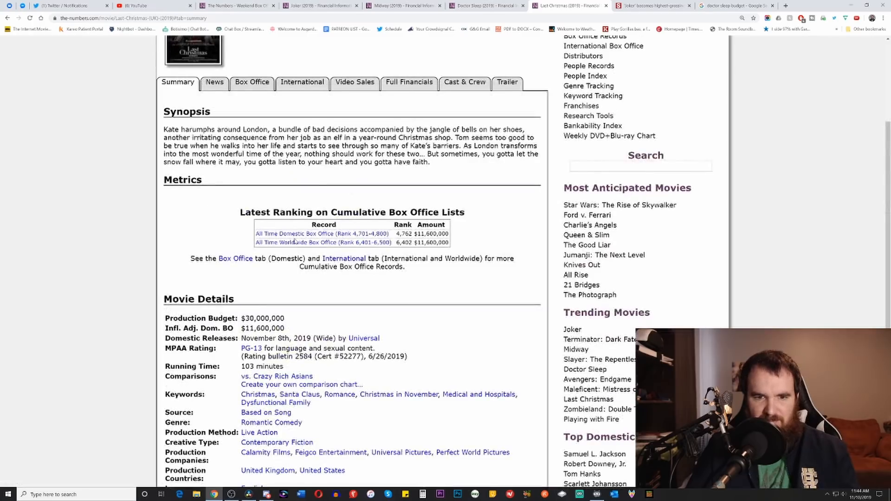
{"action": "scroll", "scroll_direction": "up", "scroll_amount": 3}
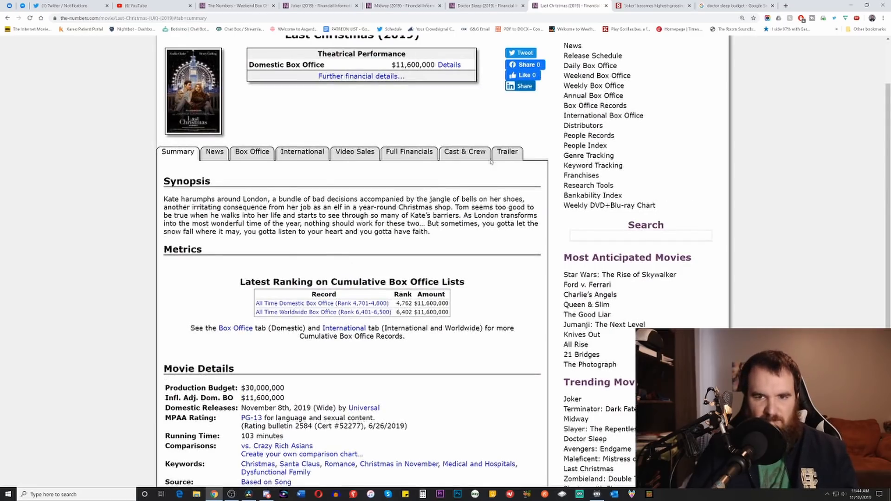
Check Last Christmas's cast and crew, return to its summary, then move to the next tab.
{"action": "left_click", "coordinate": [465, 151]}
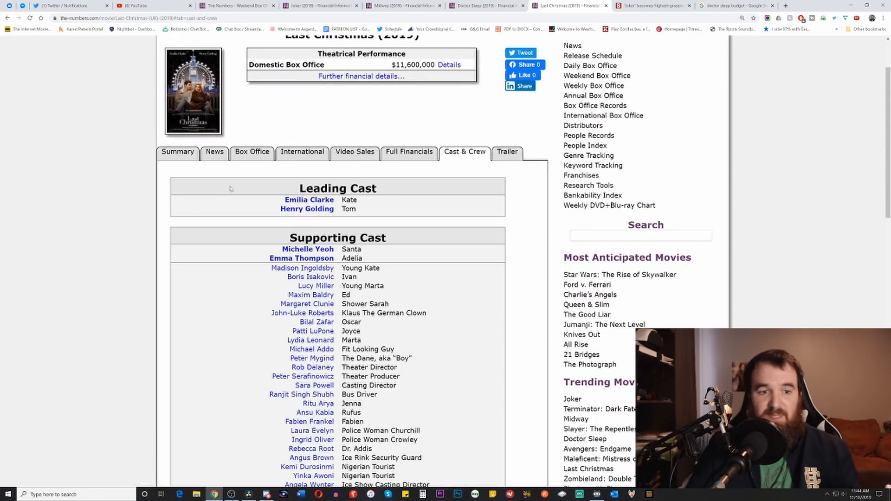
{"action": "left_click", "coordinate": [178, 152]}
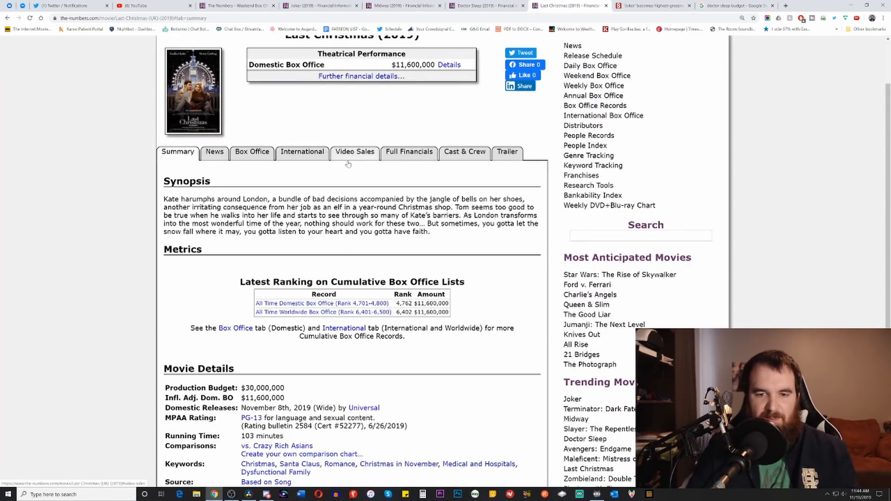
{"action": "scroll", "scroll_direction": "up", "scroll_amount": 3}
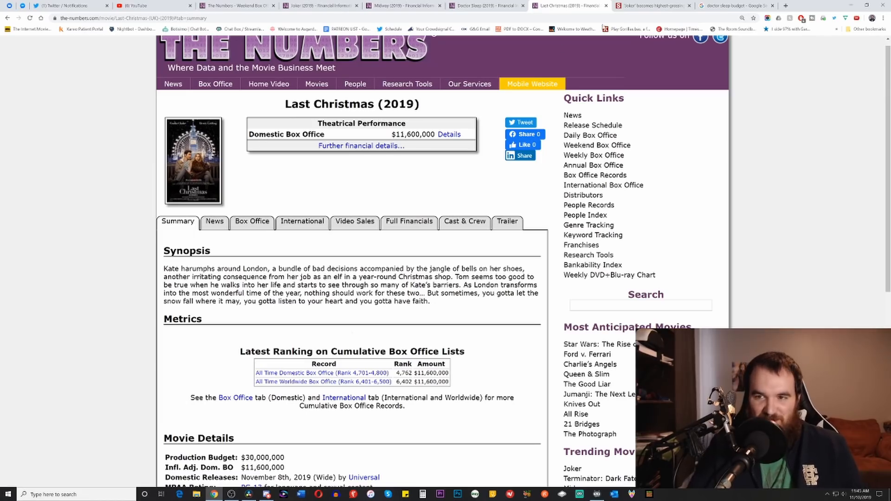
{"action": "left_click", "coordinate": [651, 6]}
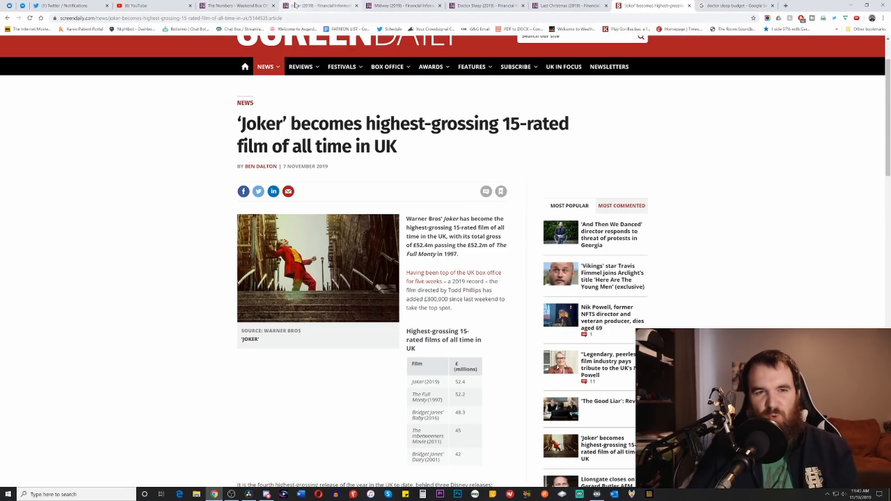
{"action": "mouse_move", "coordinate": [318, 6]}
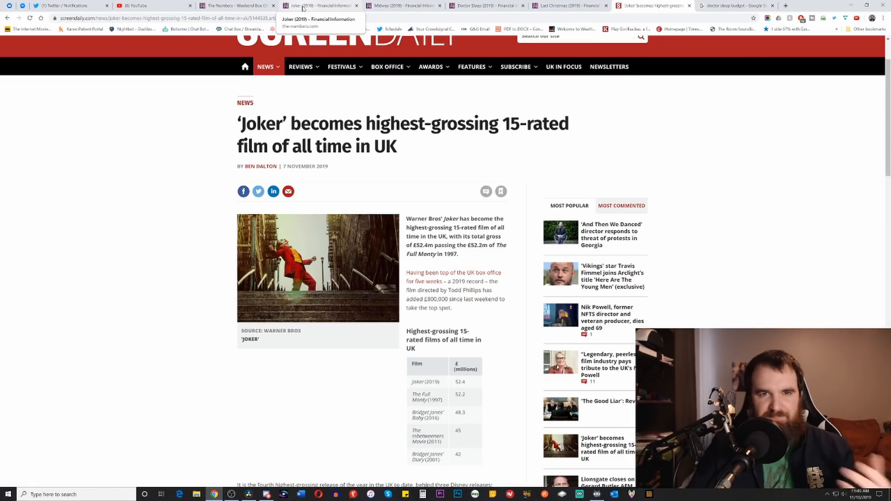
Flip through the Joker, Midway and Last Christmas pages in turn.
{"action": "left_click", "coordinate": [319, 6]}
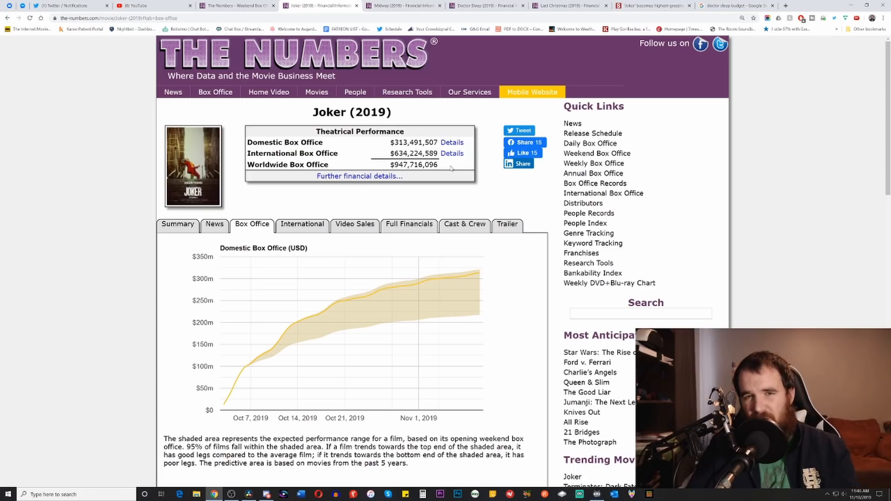
{"action": "mouse_move", "coordinate": [458, 150]}
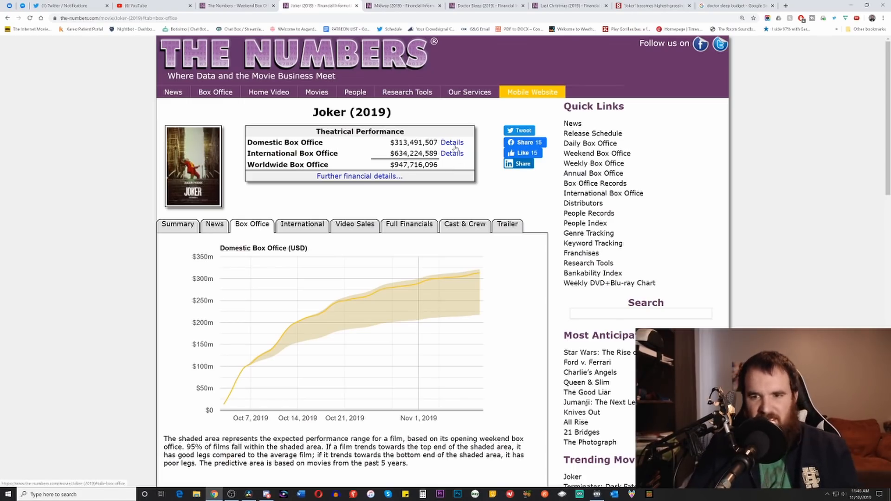
{"action": "mouse_move", "coordinate": [444, 164]}
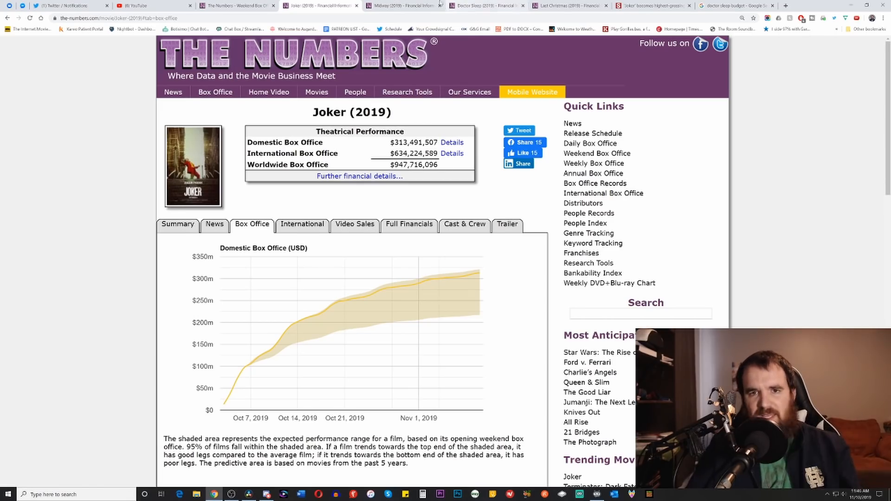
{"action": "left_click", "coordinate": [404, 6]}
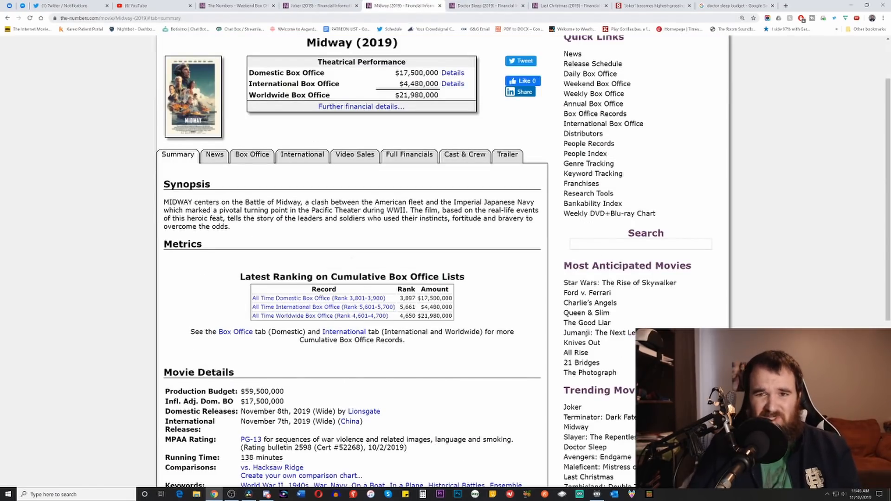
{"action": "left_click", "coordinate": [568, 5]}
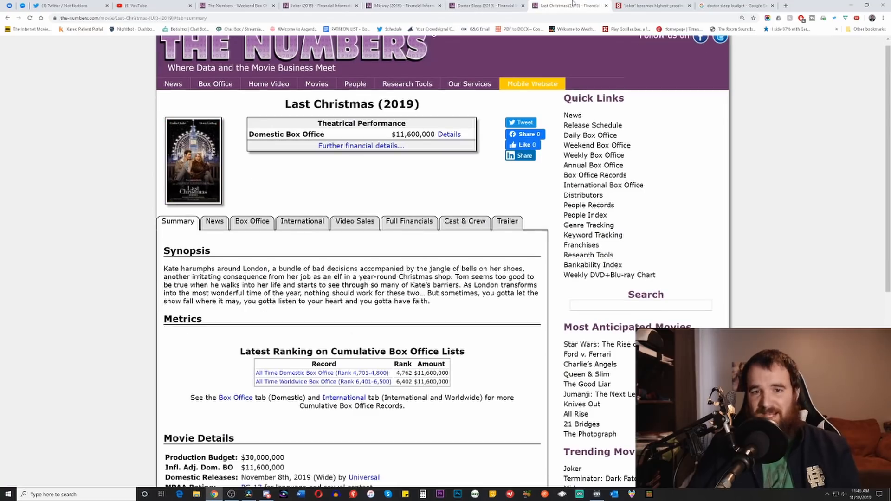
{"action": "mouse_move", "coordinate": [319, 6]}
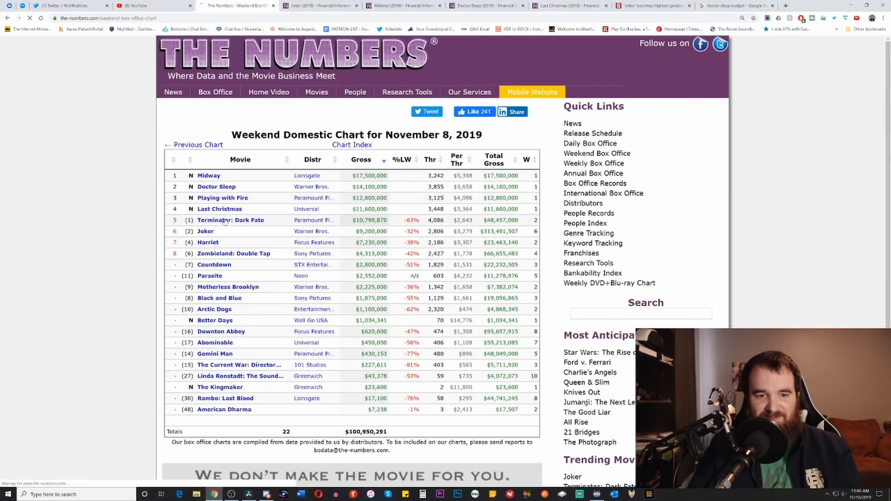
Open Terminator: Dark Fate's page showing a $185M budget and $143.06M worldwide.
{"action": "left_click", "coordinate": [232, 220]}
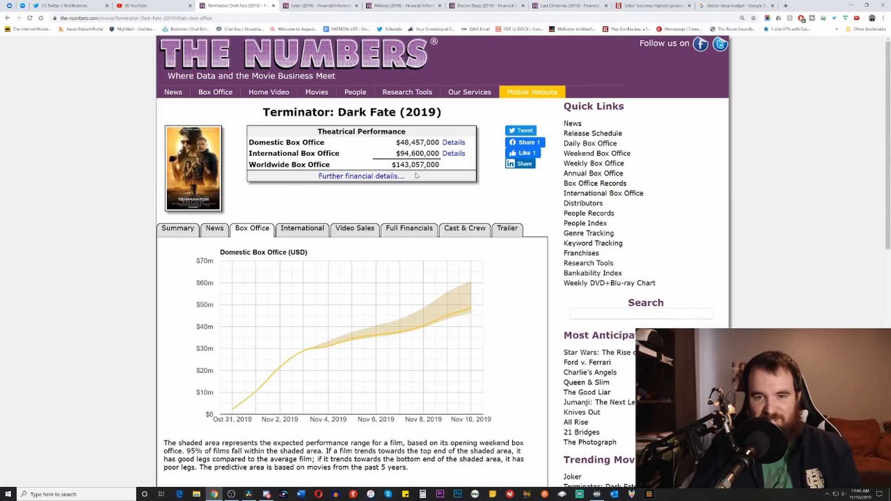
{"action": "mouse_move", "coordinate": [417, 171]}
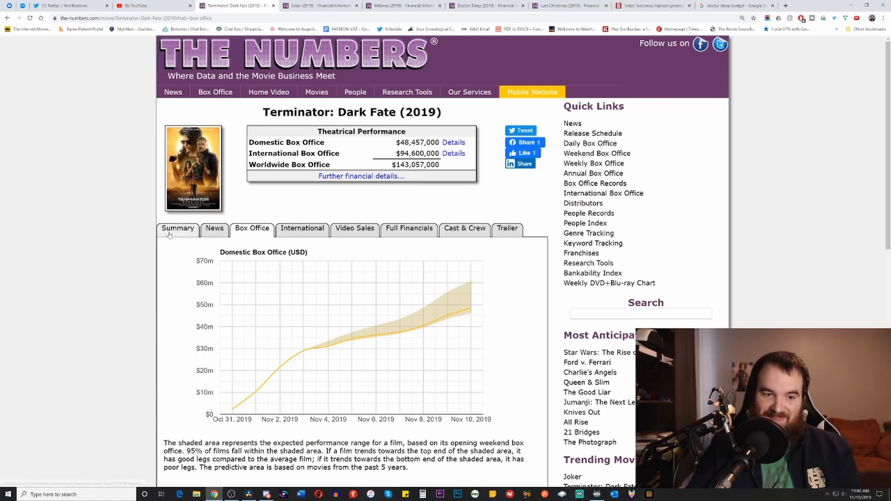
{"action": "scroll", "scroll_direction": "down", "scroll_amount": 3}
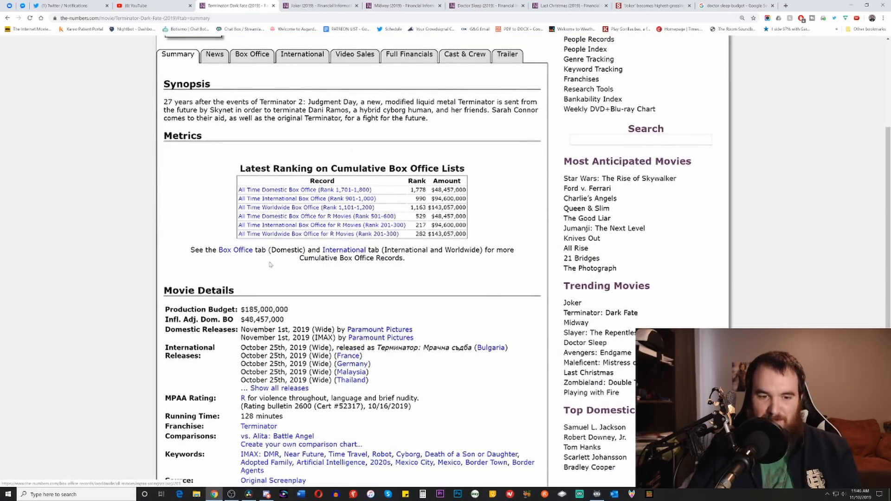
{"action": "scroll", "scroll_direction": "up", "scroll_amount": 3}
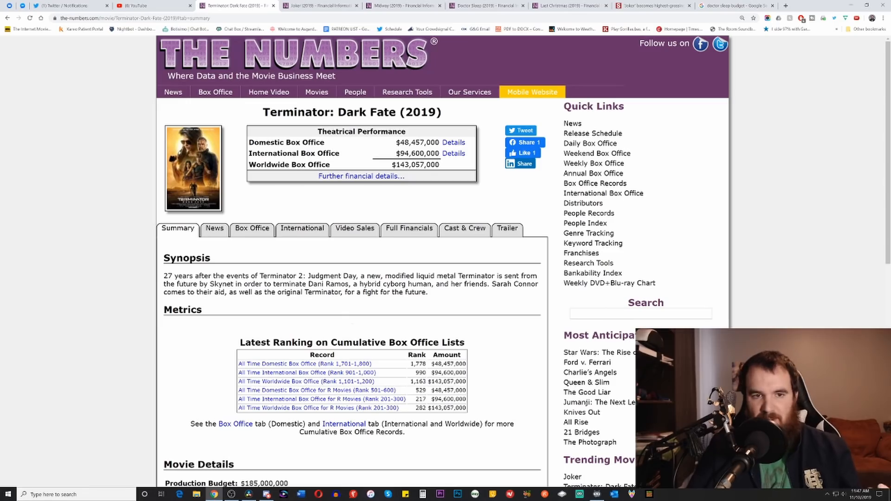
Show Terminator: Dark Fate's international breakdown, led by China at about $40.5M.
{"action": "left_click", "coordinate": [302, 228]}
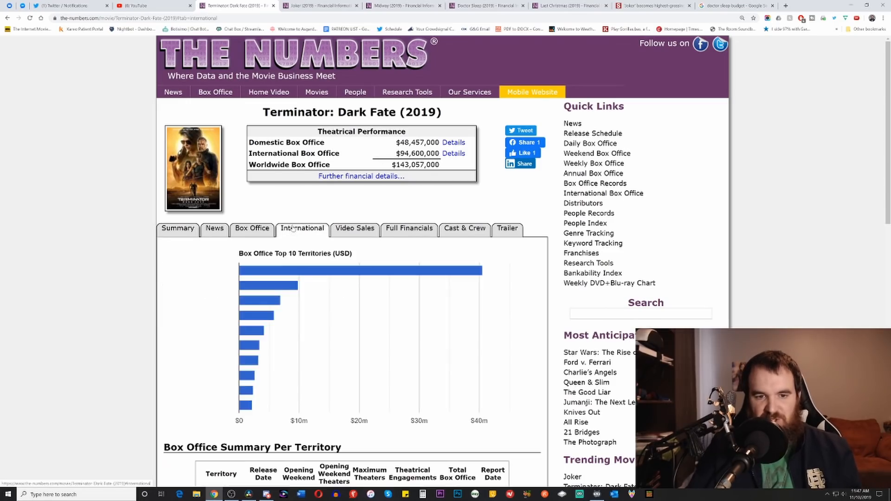
{"action": "scroll", "scroll_direction": "down", "scroll_amount": 3}
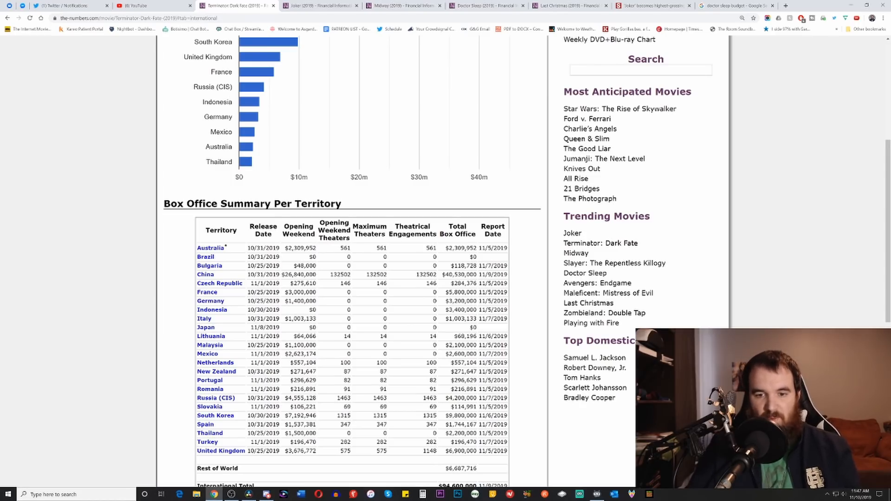
{"action": "scroll", "scroll_direction": "up", "scroll_amount": 3}
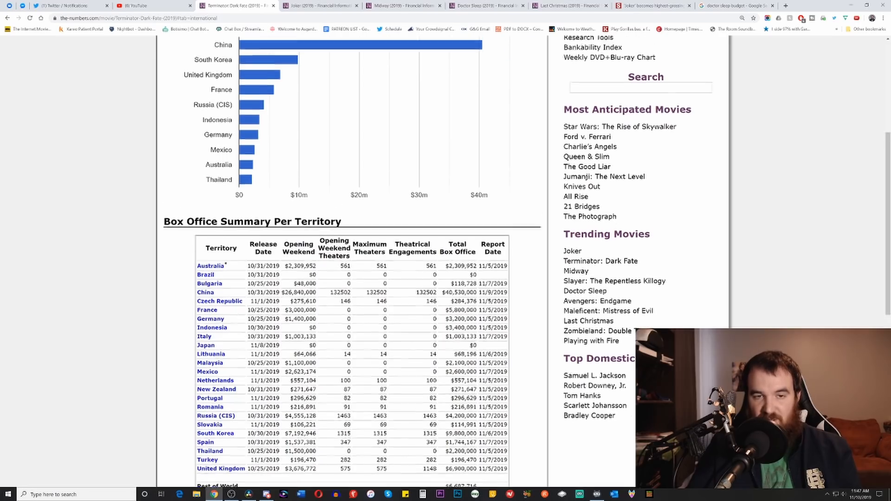
{"action": "scroll", "scroll_direction": "up", "scroll_amount": 3}
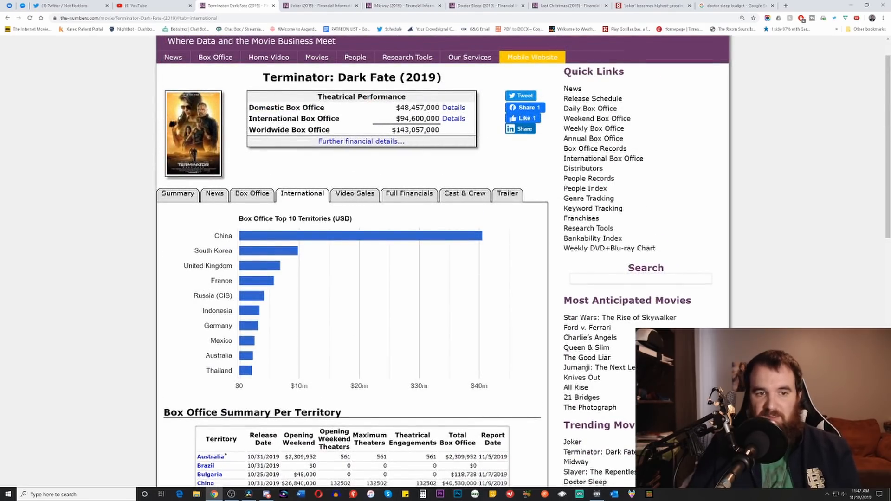
Return to Terminator: Dark Fate's summary with its synopsis and release details.
{"action": "left_click", "coordinate": [177, 193]}
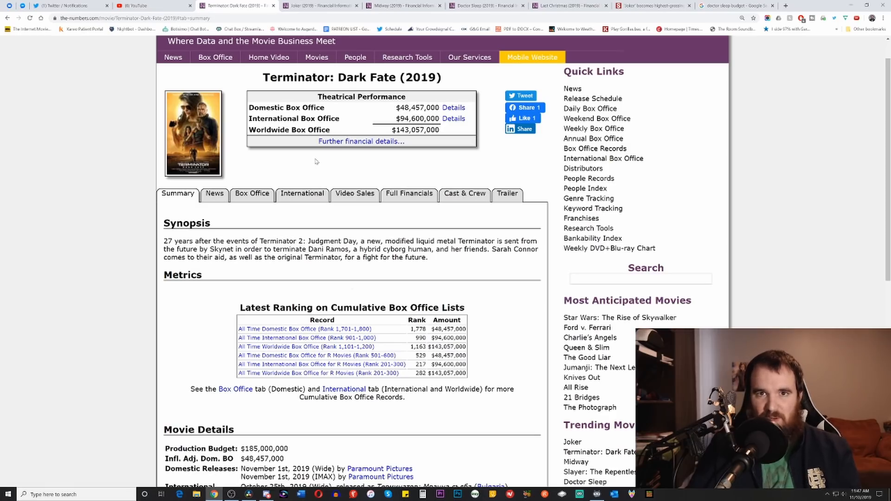
{"action": "mouse_move", "coordinate": [312, 164]}
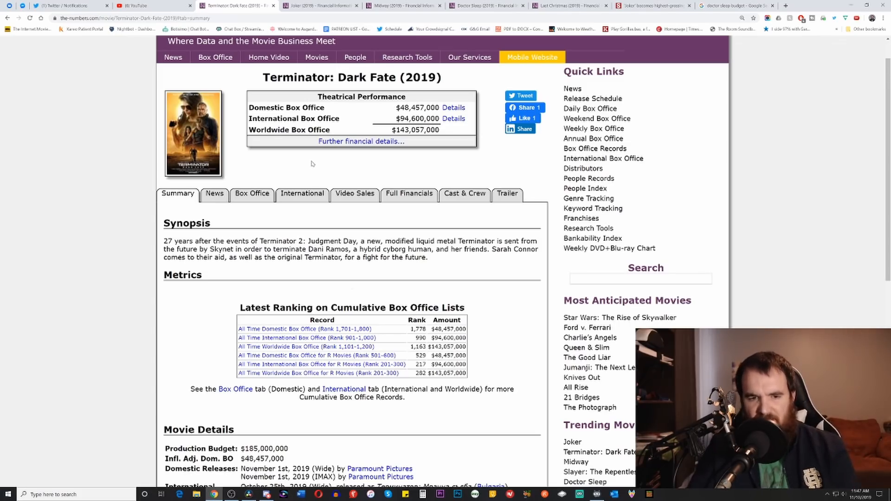
{"action": "mouse_move", "coordinate": [345, 208]}
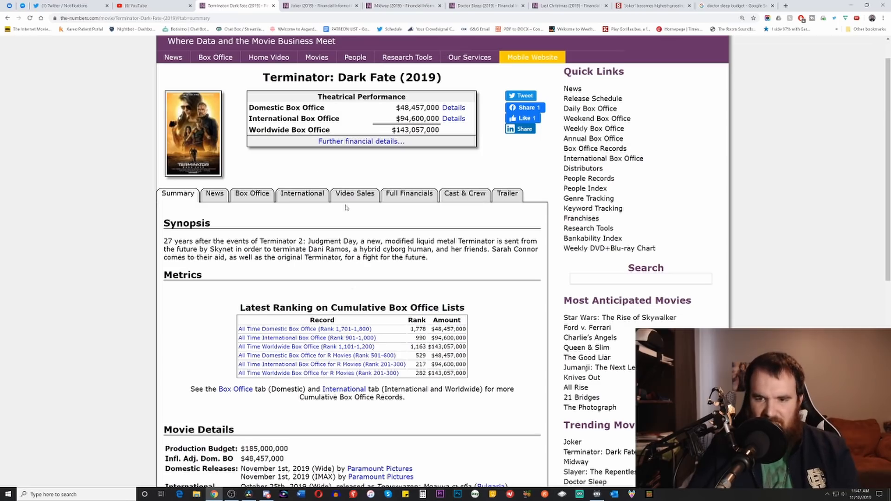
{"action": "scroll", "scroll_direction": "down", "scroll_amount": 3}
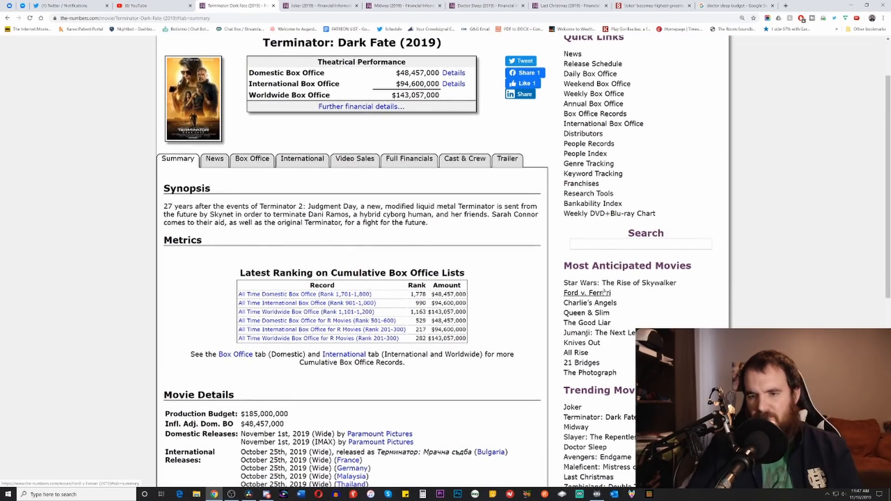
{"action": "mouse_move", "coordinate": [619, 283]}
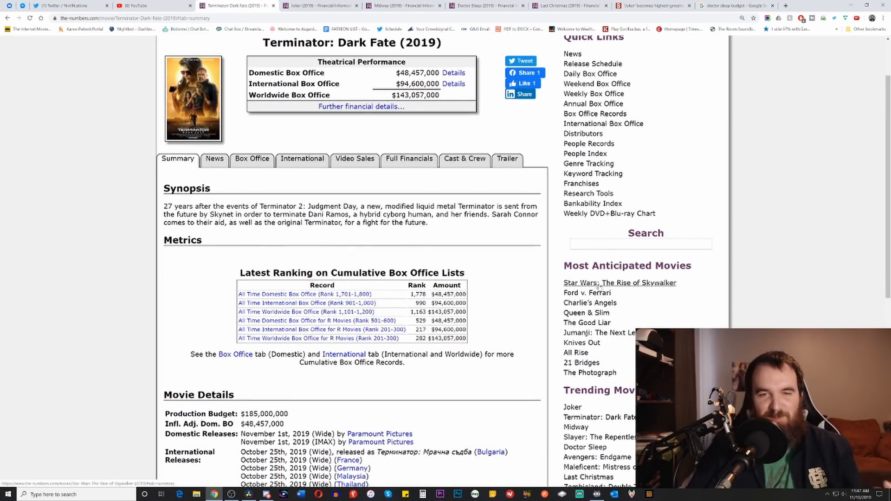
{"action": "mouse_move", "coordinate": [490, 249]}
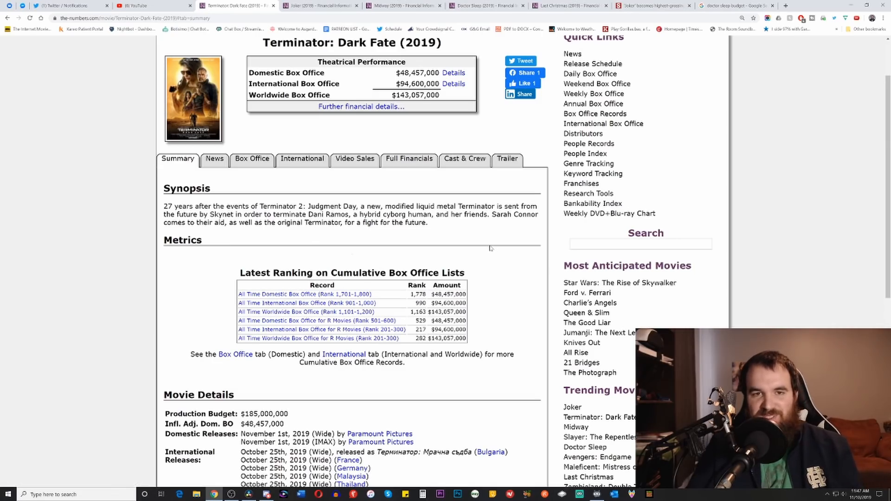
{"action": "scroll", "scroll_direction": "up", "scroll_amount": 3}
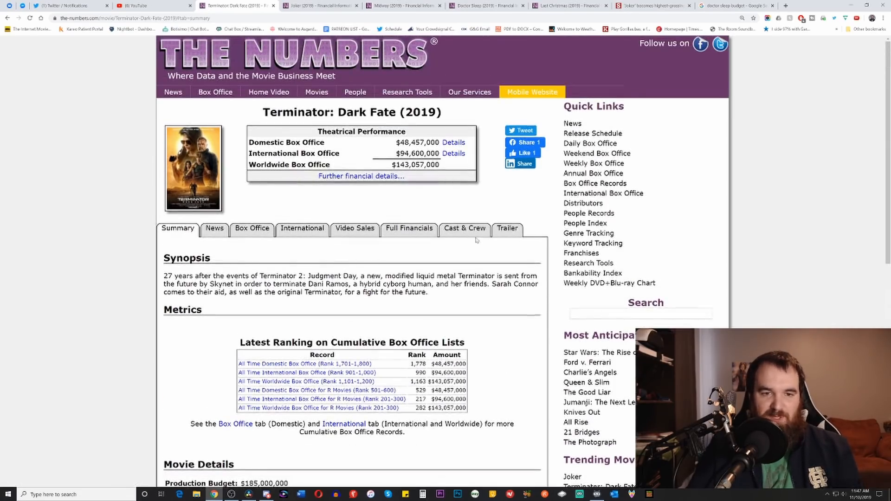